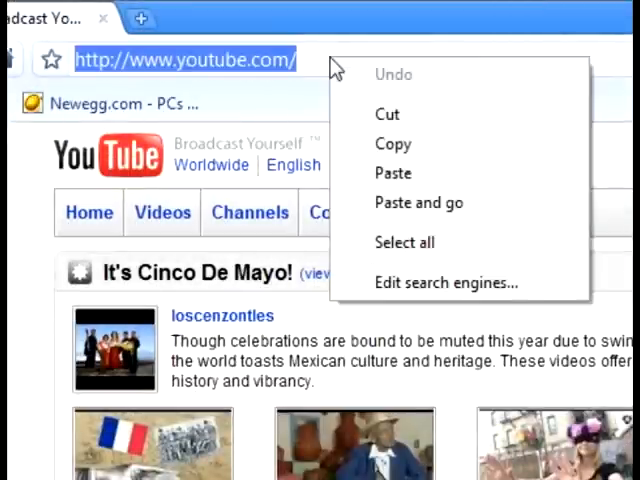
Step: Replace the YouTube page with the pasted RapidShare download link
{"action": "left_click", "coordinate": [418, 202]}
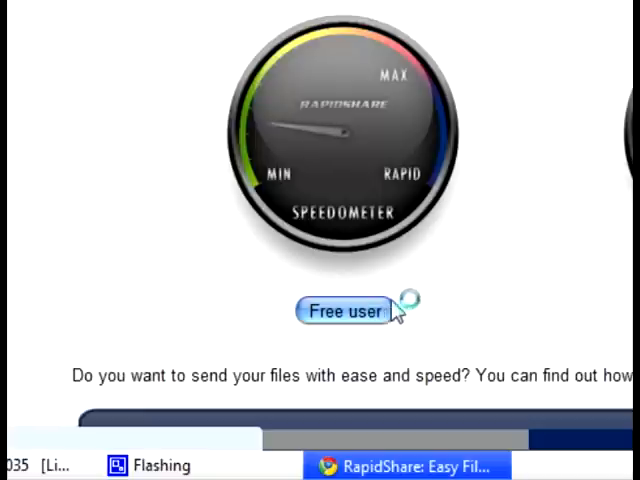
{"action": "mouse_move", "coordinate": [420, 292]}
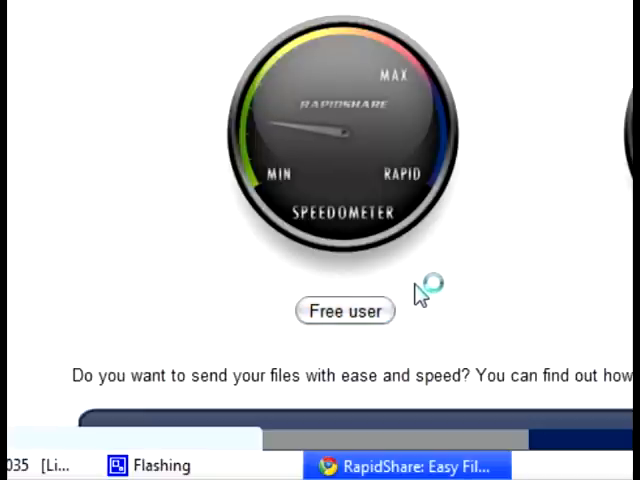
Step: Scroll the RapidShare page to the free-user download option
{"action": "scroll", "scroll_direction": "down", "scroll_amount": 3}
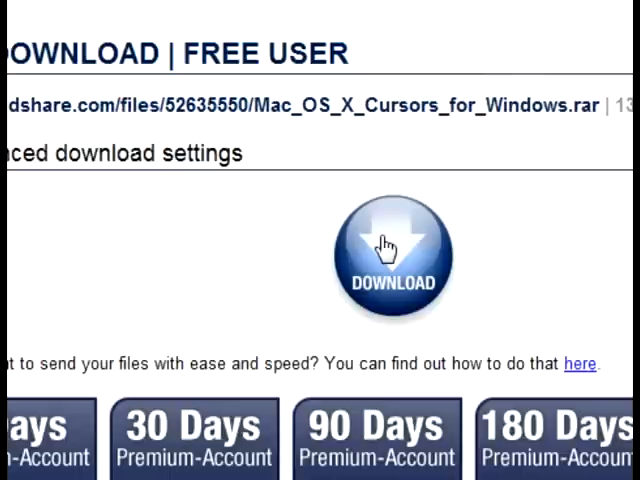
Step: Download Mac_OS_X_Cursors_for_Windows.rar and show it in the Pictures folder
{"action": "left_click", "coordinate": [390, 252]}
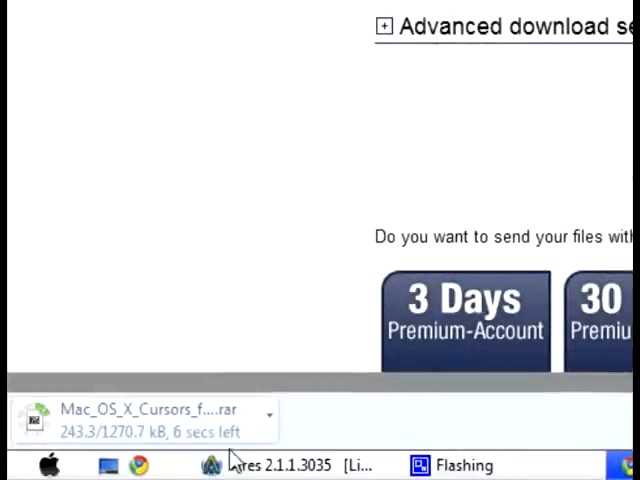
{"action": "mouse_move", "coordinate": [130, 398]}
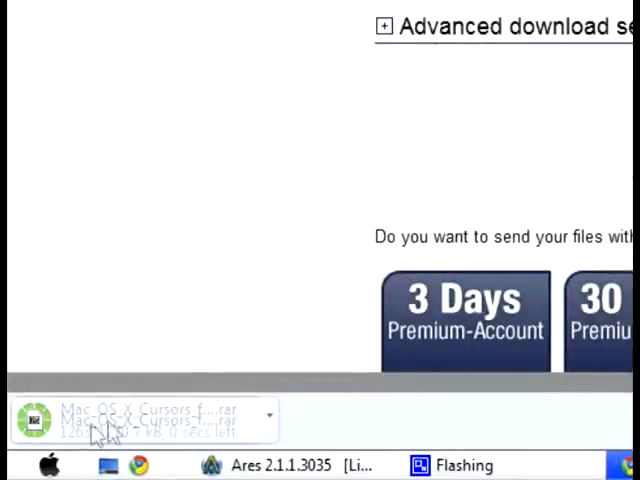
{"action": "left_click", "coordinate": [270, 418]}
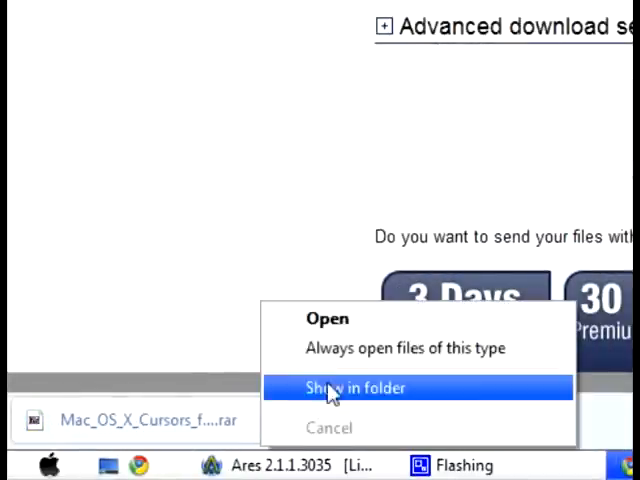
{"action": "left_click", "coordinate": [355, 388]}
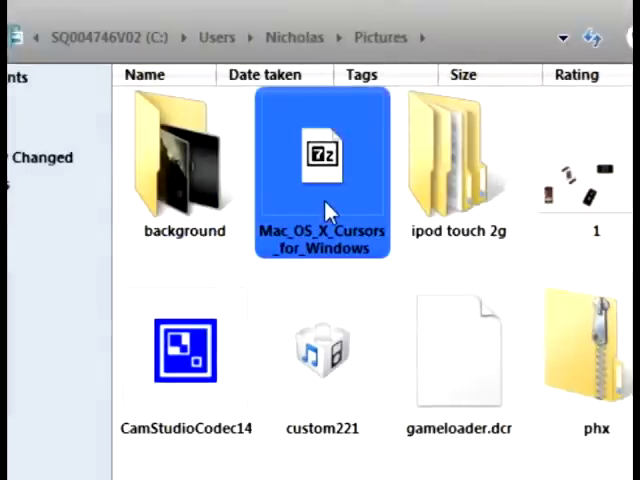
Step: Open the Mac OS X cursors archive in 7-Zip and extract its cursor folder
{"action": "double_click", "coordinate": [322, 155]}
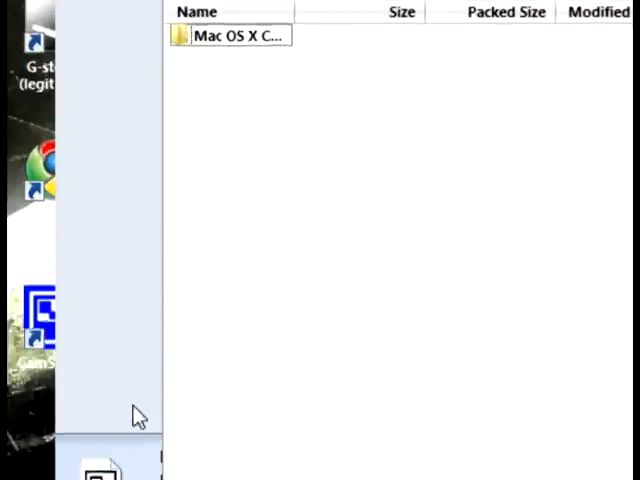
{"action": "left_click", "coordinate": [240, 36]}
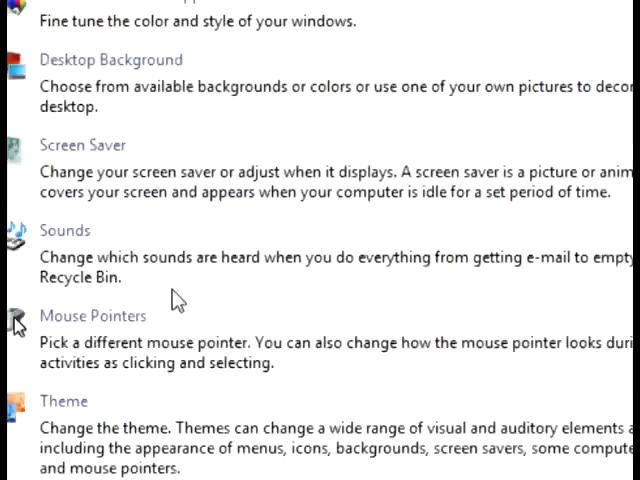
Step: Open Mouse Pointers from Personalization to reach the Mouse Properties Pointers tab
{"action": "scroll", "scroll_direction": "down", "scroll_amount": 3}
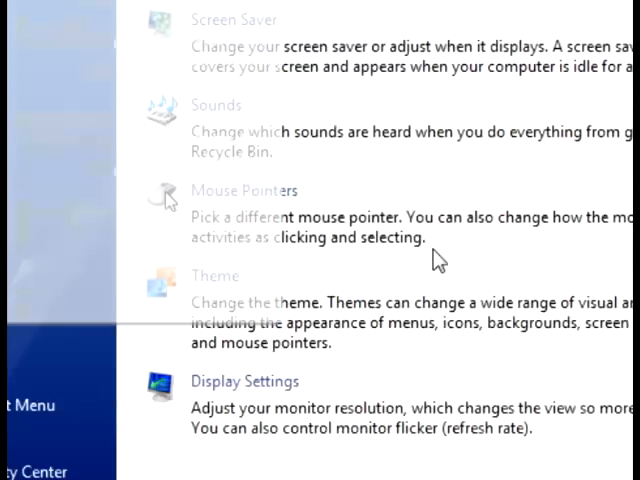
{"action": "left_click", "coordinate": [246, 190]}
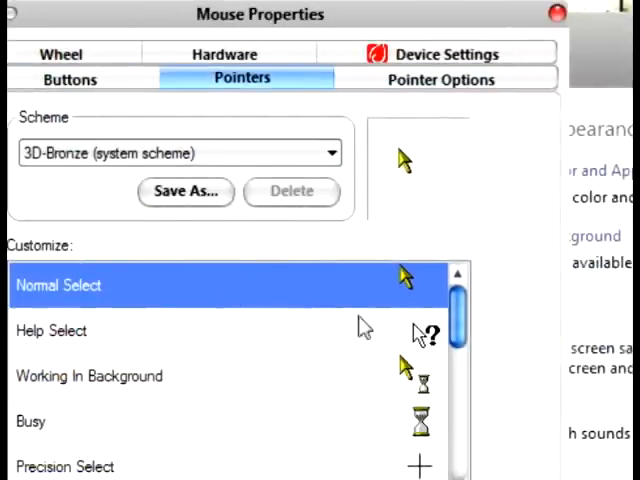
{"action": "mouse_move", "coordinate": [298, 293]}
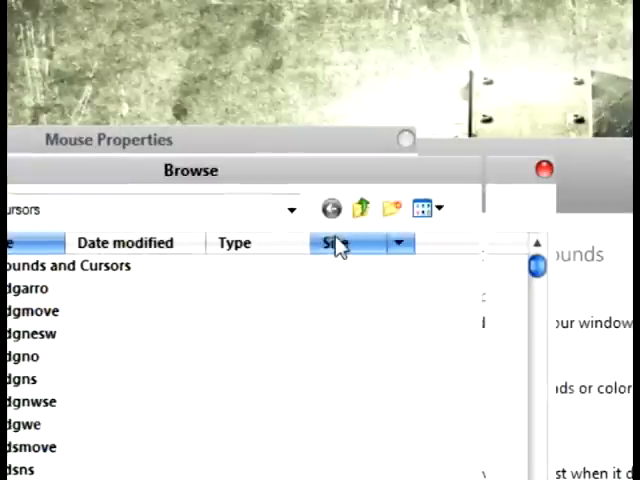
Step: Swap several 3D-Bronze pointers, including busy indicators, for Mac OS X cursor files
{"action": "left_click", "coordinate": [291, 209]}
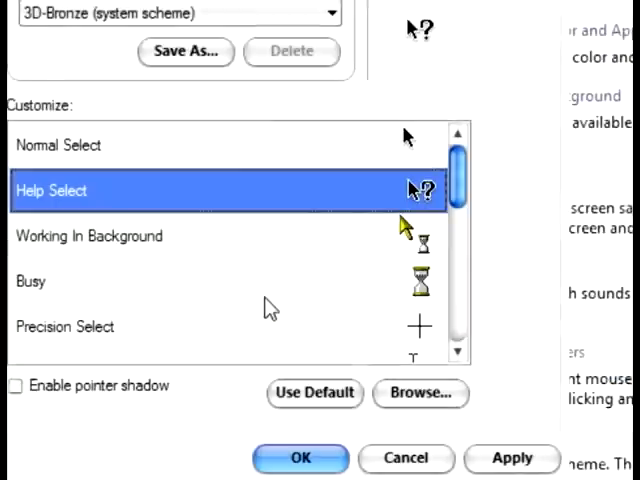
{"action": "left_click", "coordinate": [420, 393]}
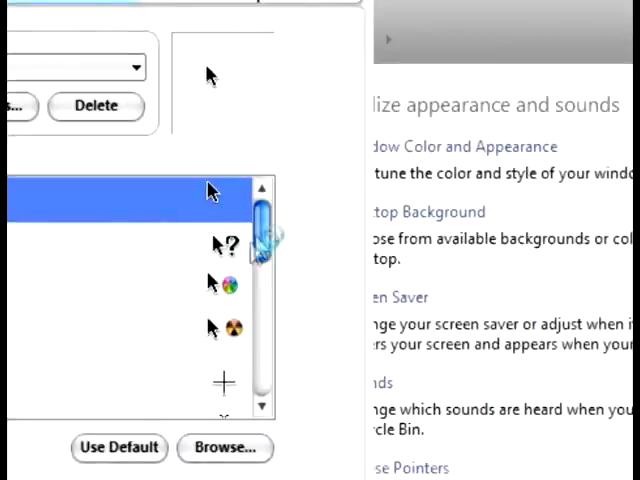
Step: Save the pointer set as scheme 'mac', apply it, and close Control Panel
{"action": "scroll", "scroll_direction": "down", "scroll_amount": 3}
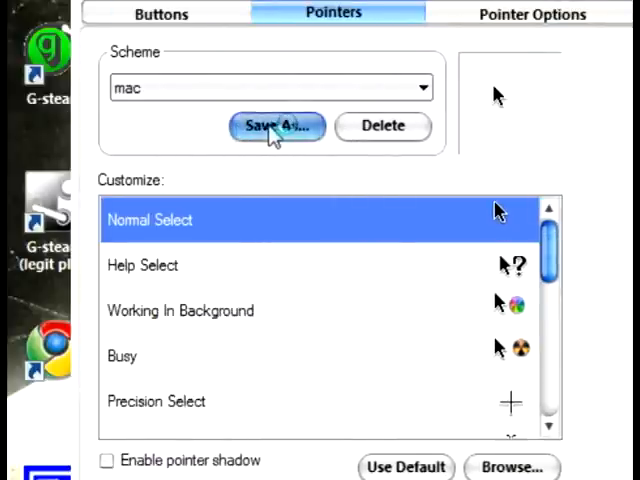
{"action": "left_click", "coordinate": [277, 126]}
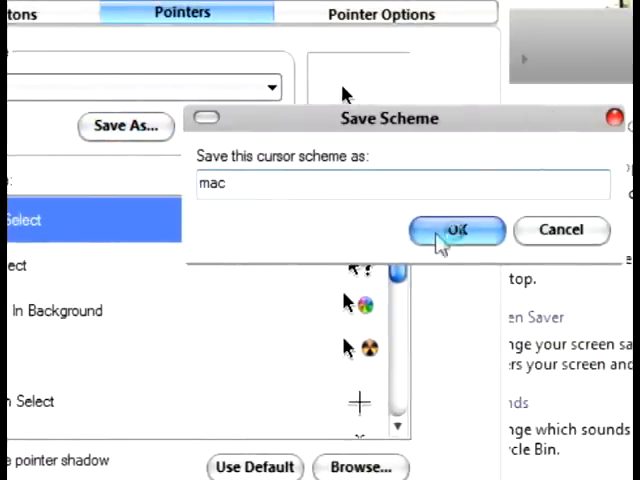
{"action": "left_click", "coordinate": [456, 230]}
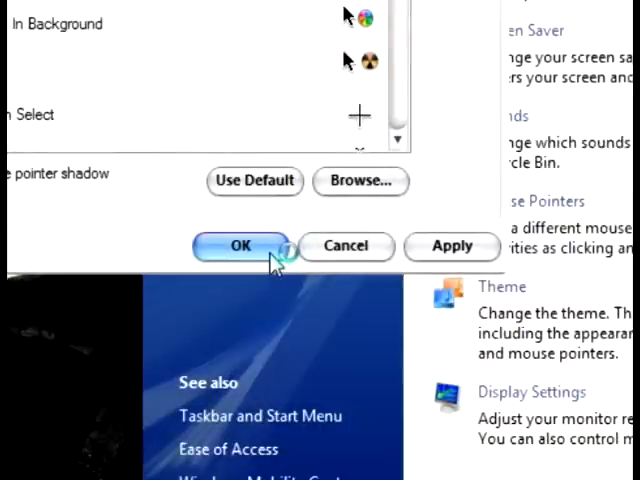
{"action": "left_click", "coordinate": [239, 245]}
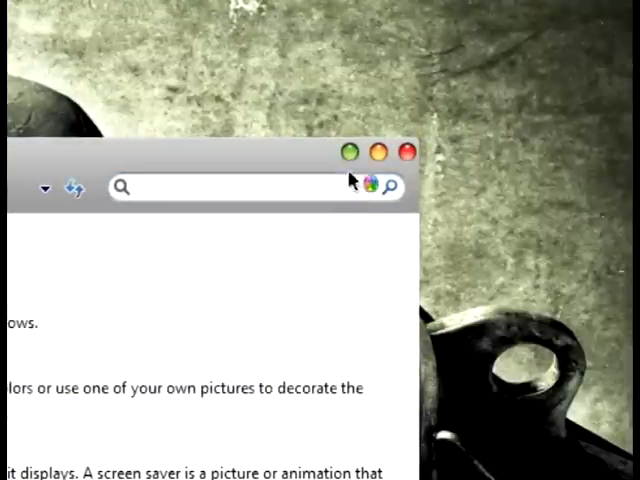
{"action": "left_click", "coordinate": [406, 154]}
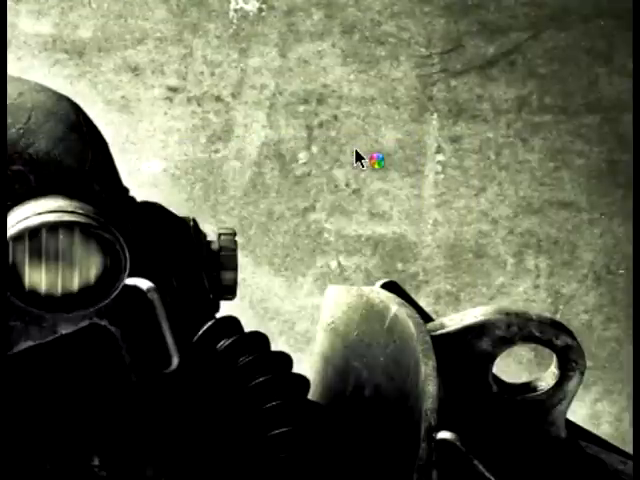